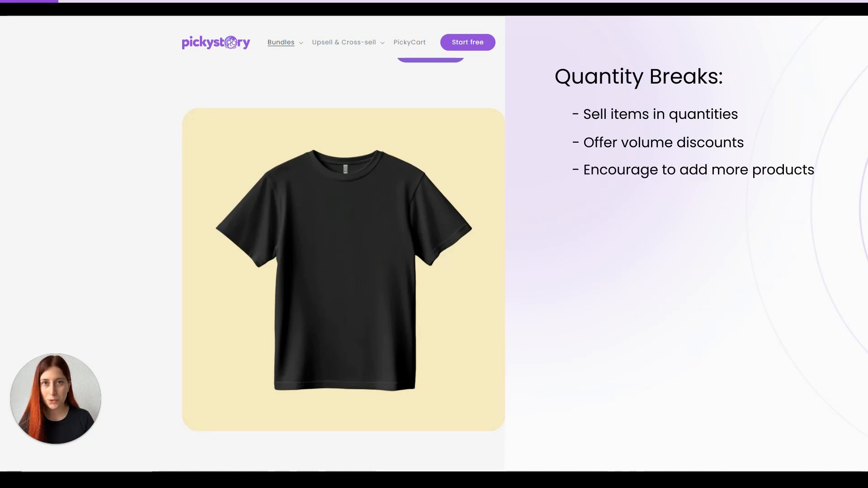
mouse_move(496, 123)
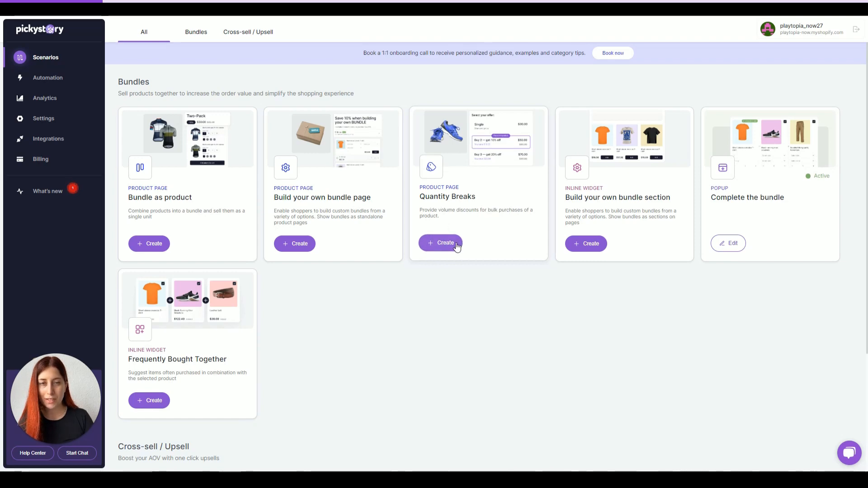
Create a Quantity Breaks scenario with a first 'new QB item' quantity break.
left_click(441, 243)
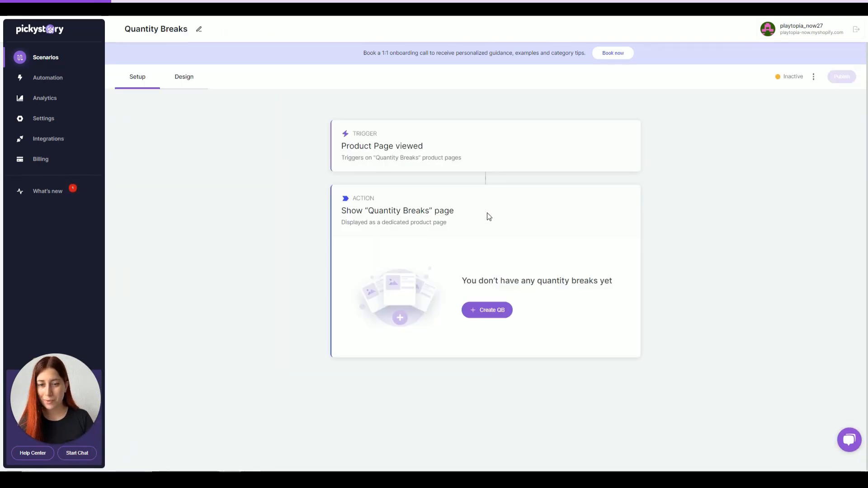
left_click(487, 310)
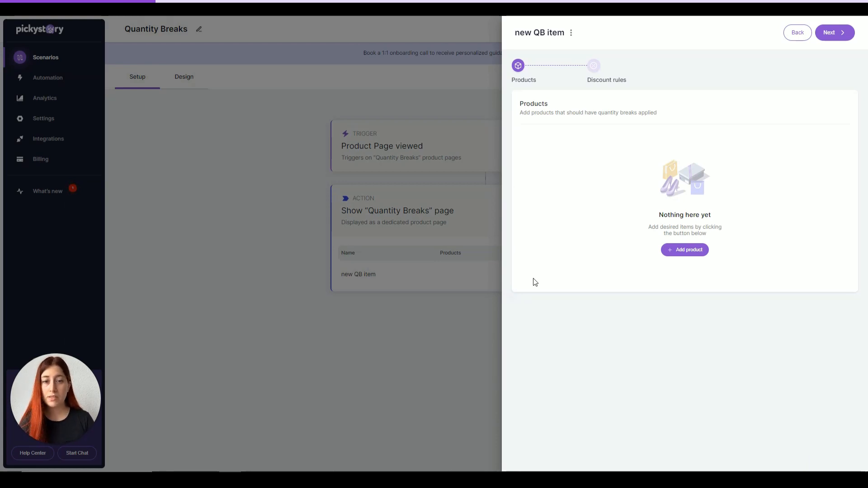
mouse_move(704, 275)
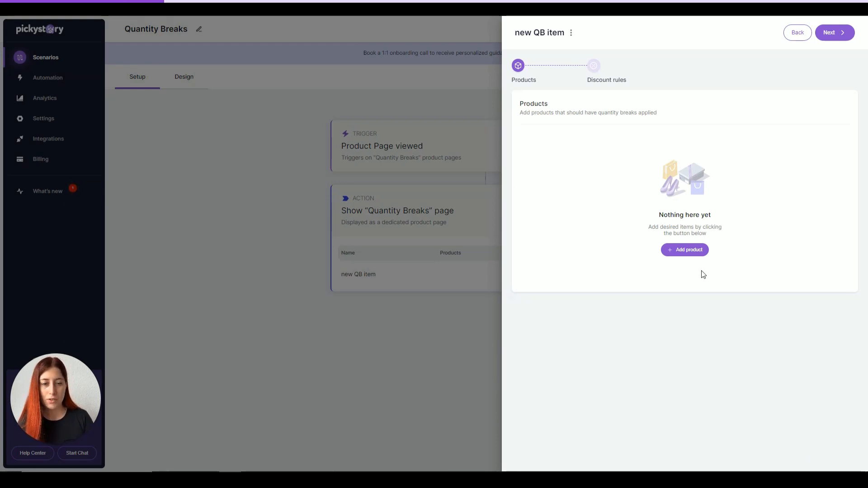
Add the Controller from the store product list to the quantity-break item.
left_click(684, 249)
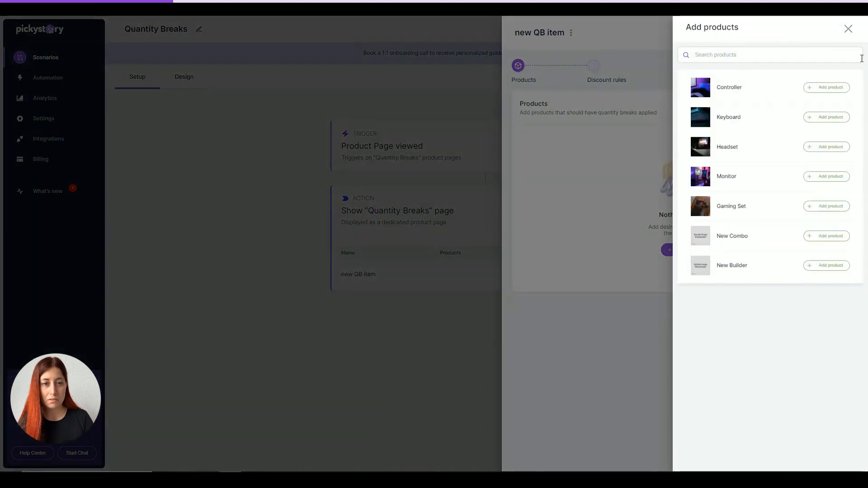
left_click(825, 86)
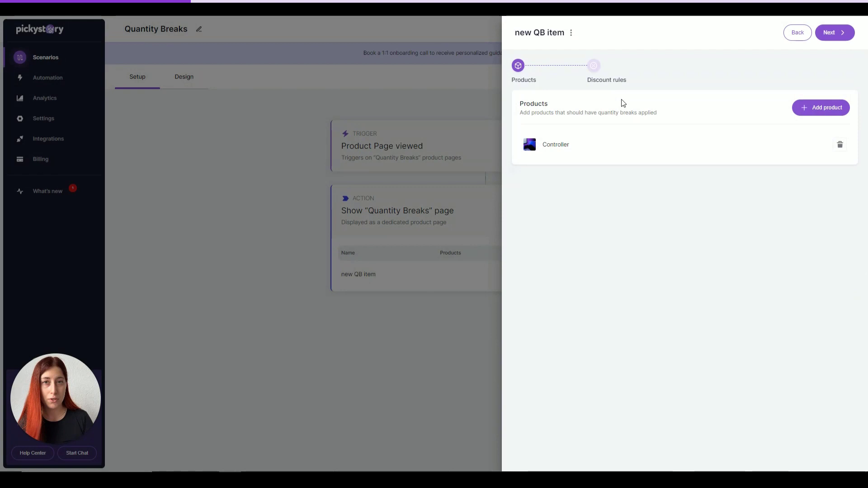
mouse_move(597, 76)
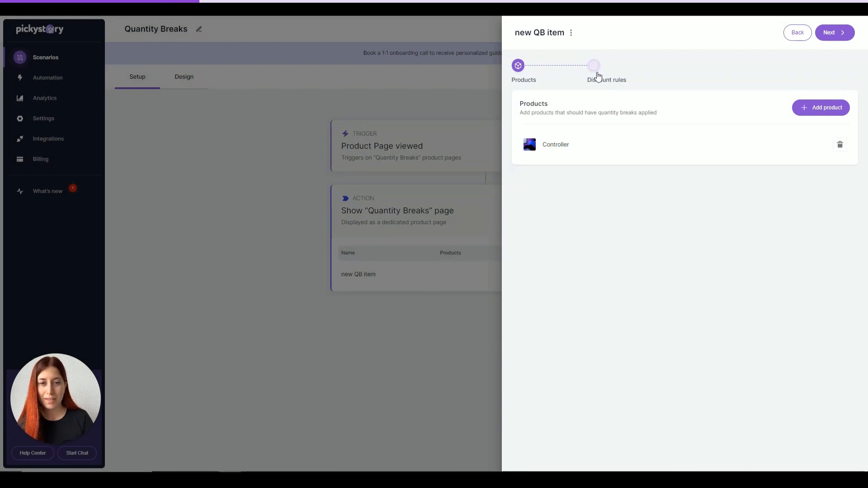
Define tiers Single item 0%, Double Delight 2 for 10%, Triple Treasure 3 for 15%.
left_click(834, 32)
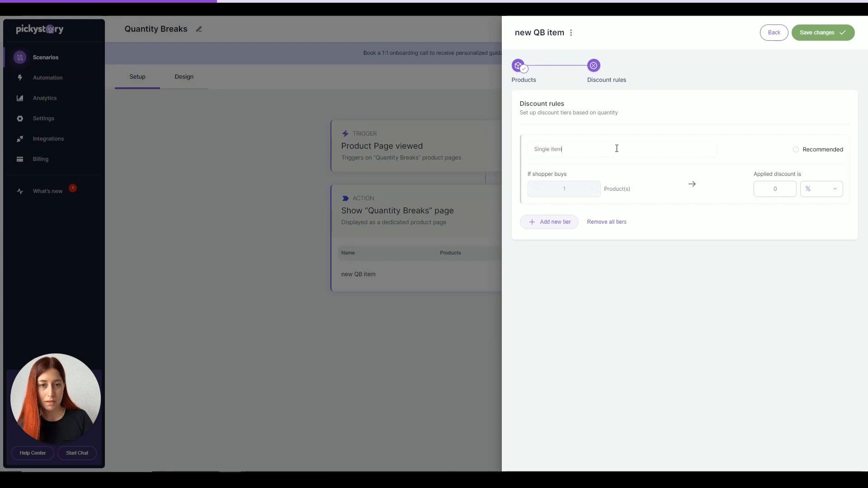
left_click(775, 188)
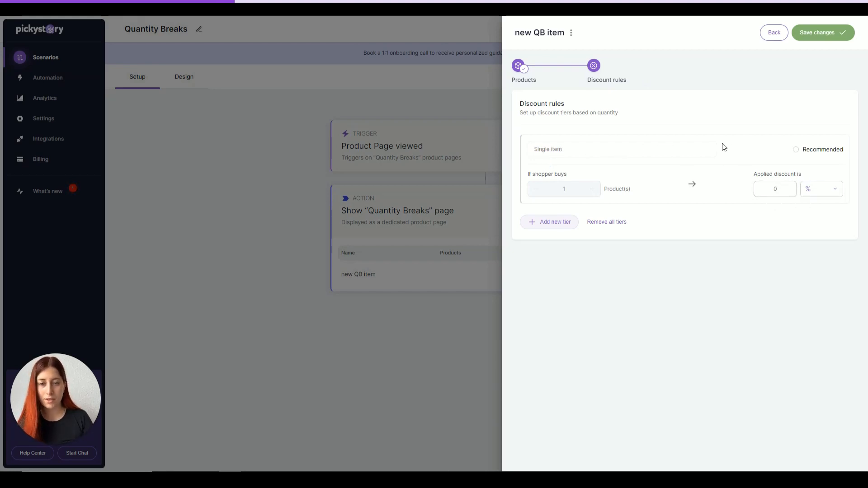
left_click(548, 222)
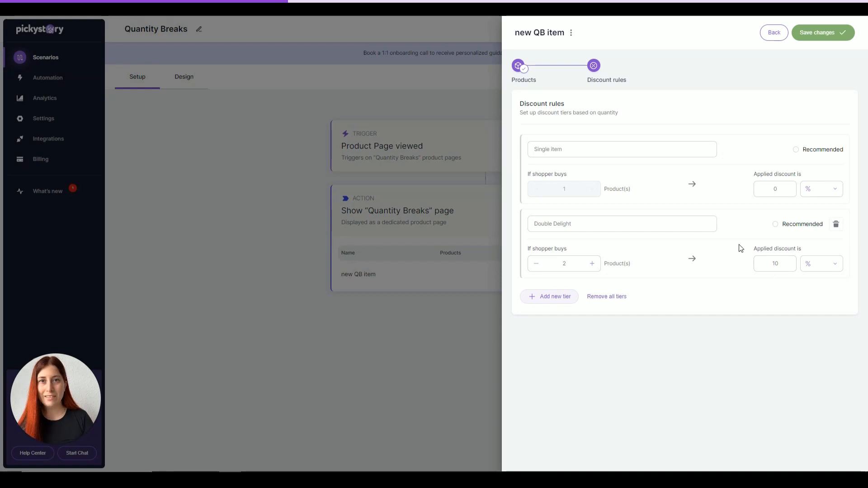
left_click(548, 297)
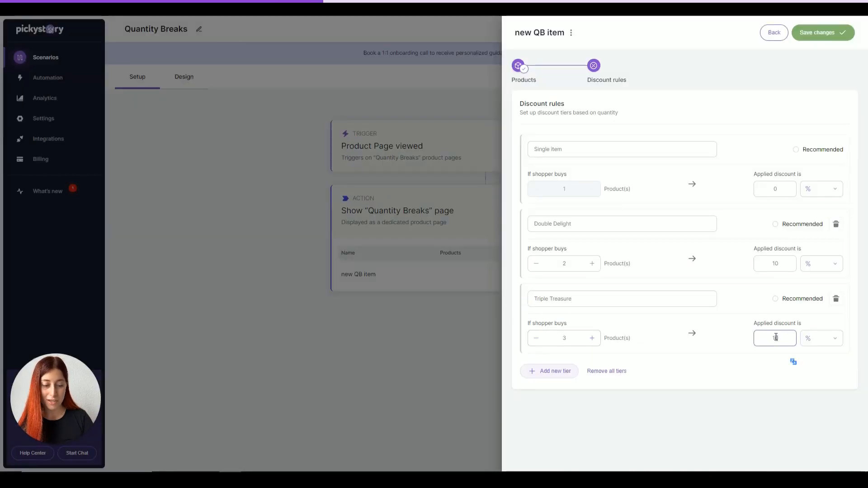
type("15")
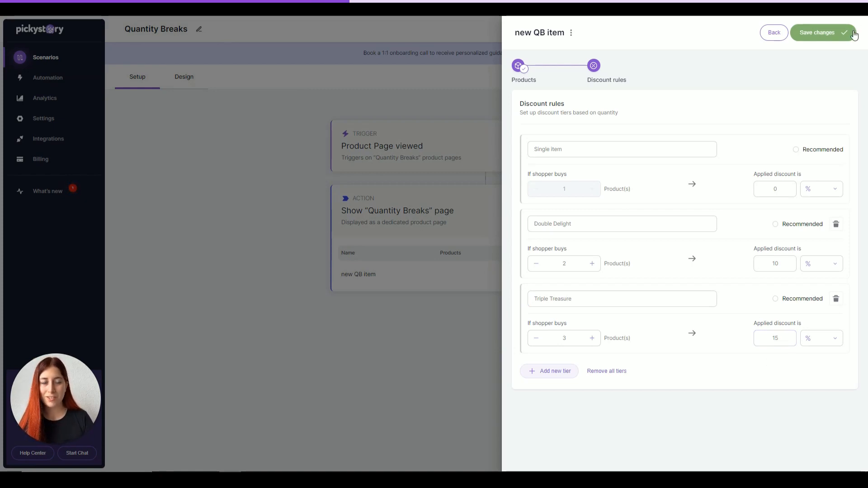
Save the discount tiers and publish the scenario so it shows Active with 0%–15% discounts.
left_click(821, 33)
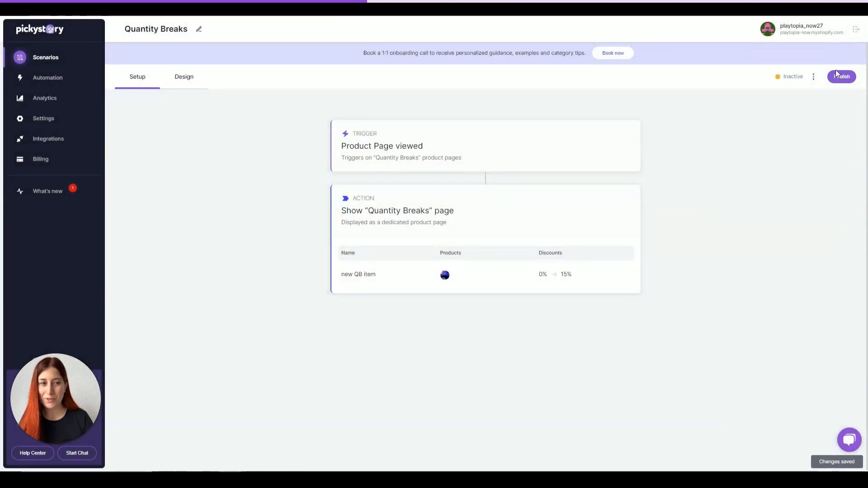
left_click(841, 76)
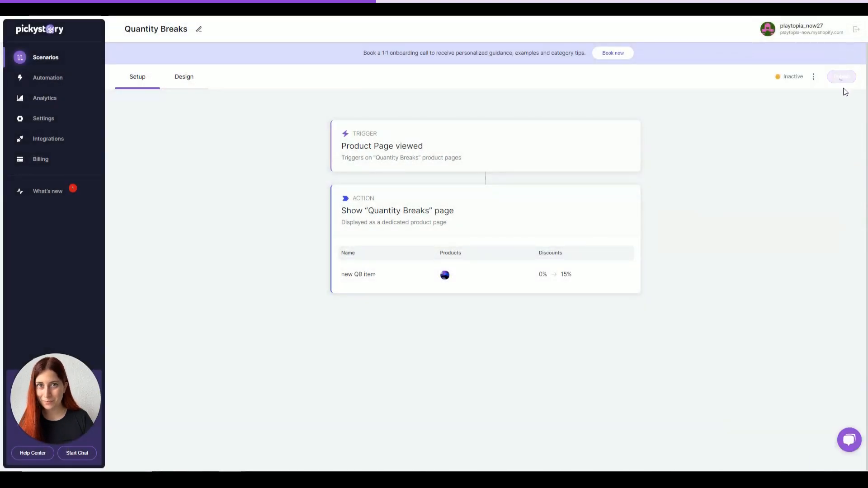
left_click(840, 76)
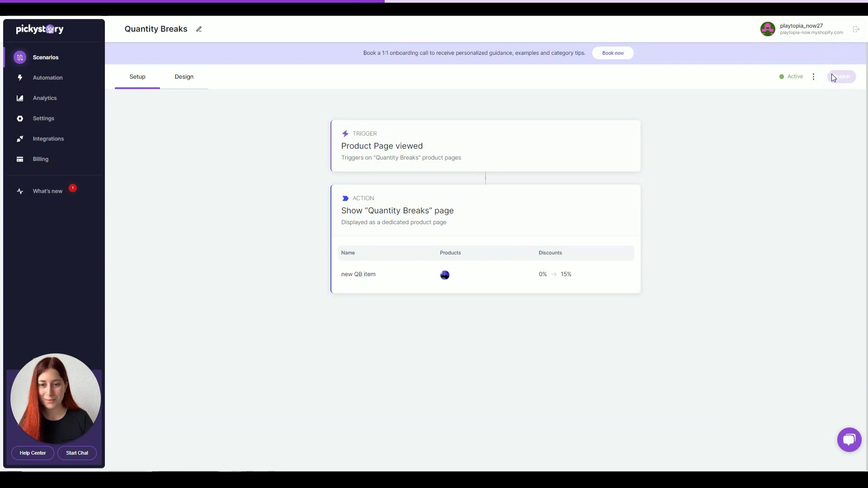
mouse_move(57, 169)
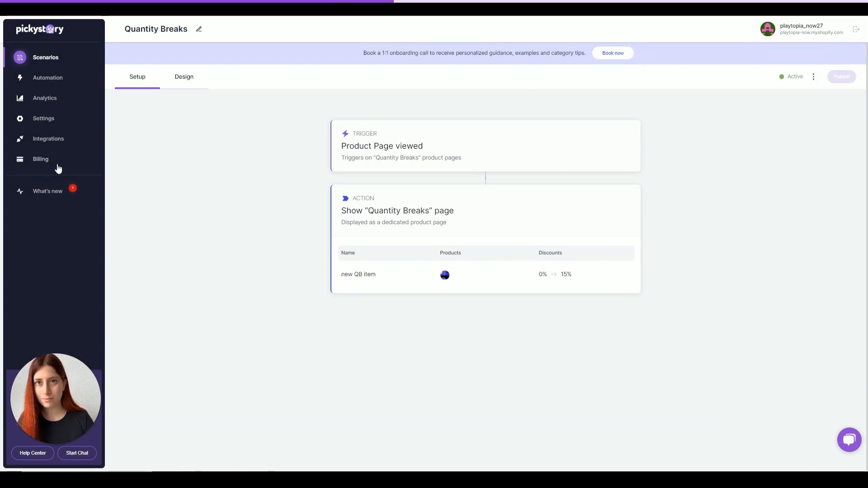
mouse_move(494, 98)
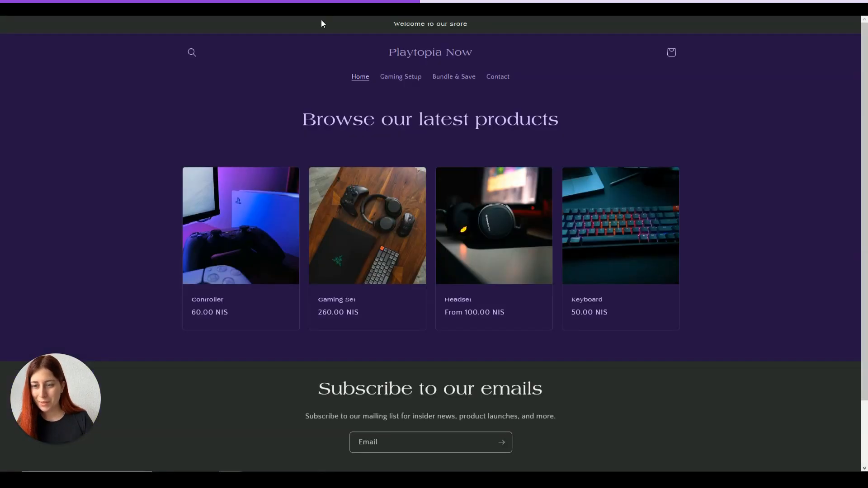
On the Controller storefront page, select Double Delight, then Triple Treasure at ₪153.00.
left_click(240, 225)
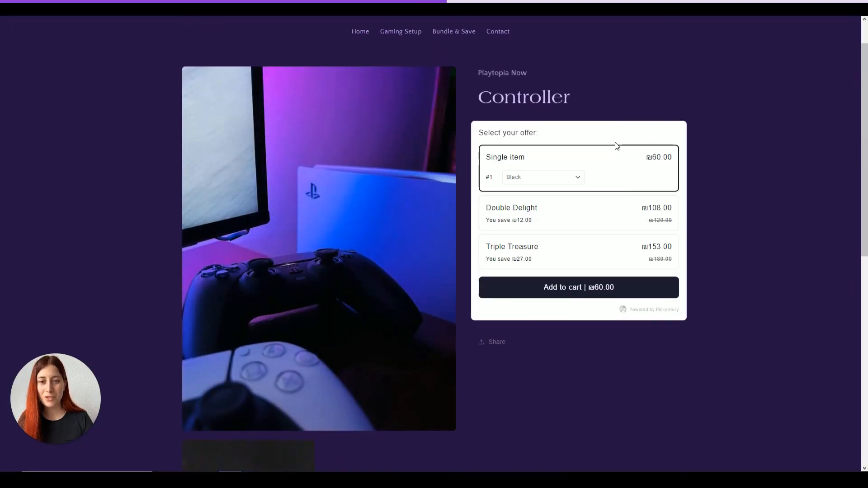
mouse_move(645, 159)
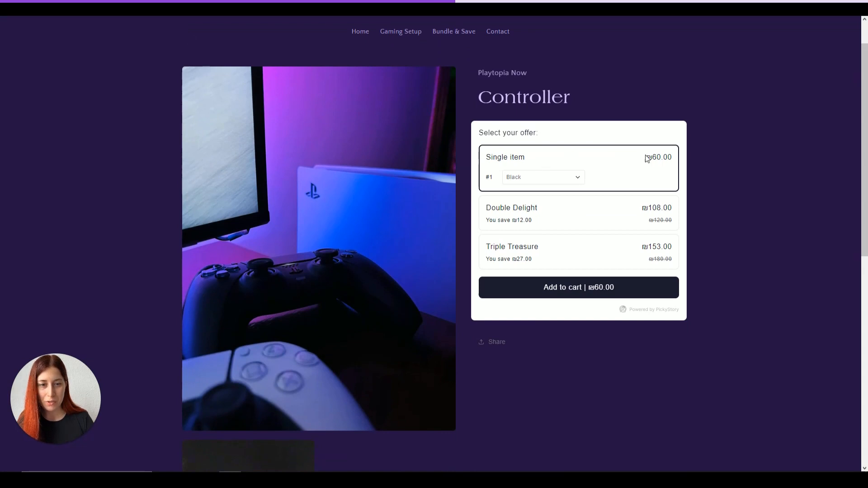
left_click(510, 208)
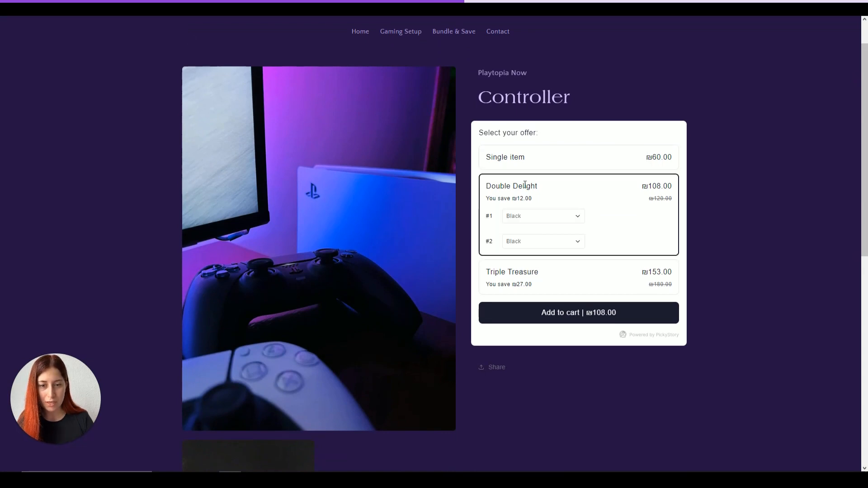
left_click(512, 272)
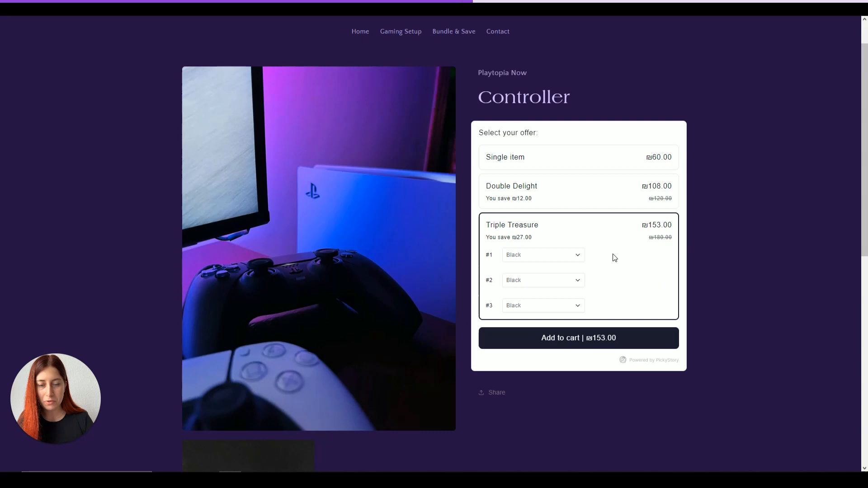
mouse_move(659, 207)
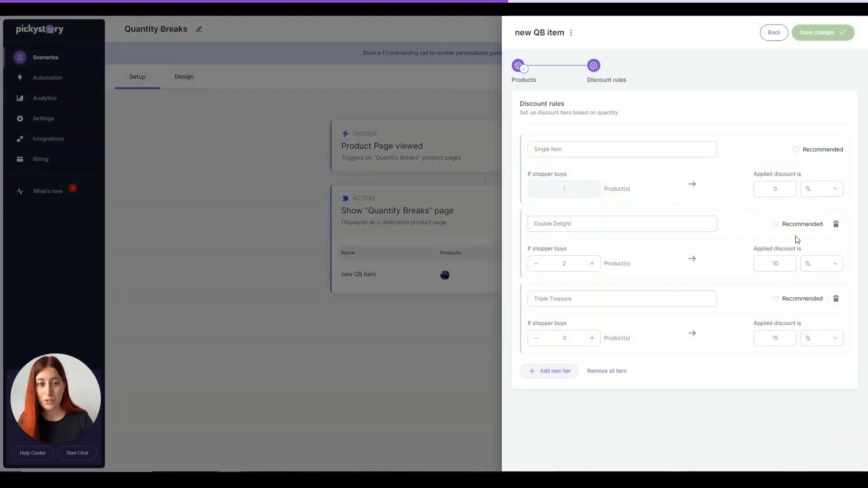
Mark Double Delight as the recommended tier and save the discount rules.
left_click(621, 223)
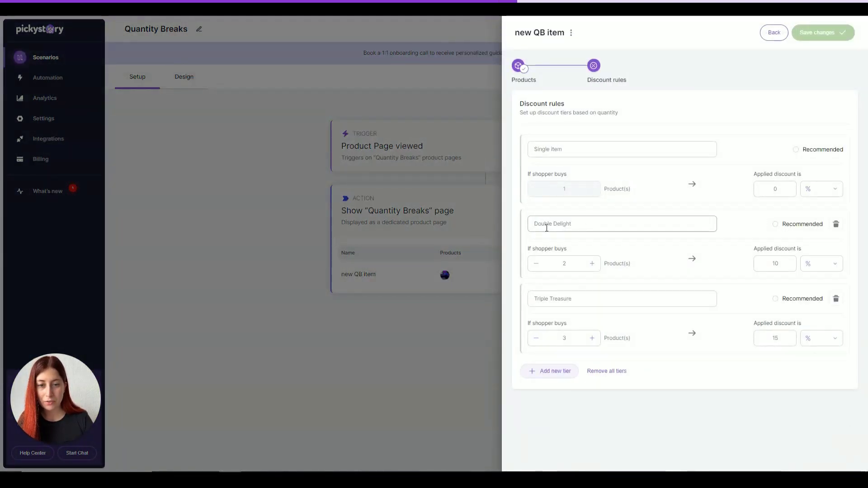
left_click(774, 223)
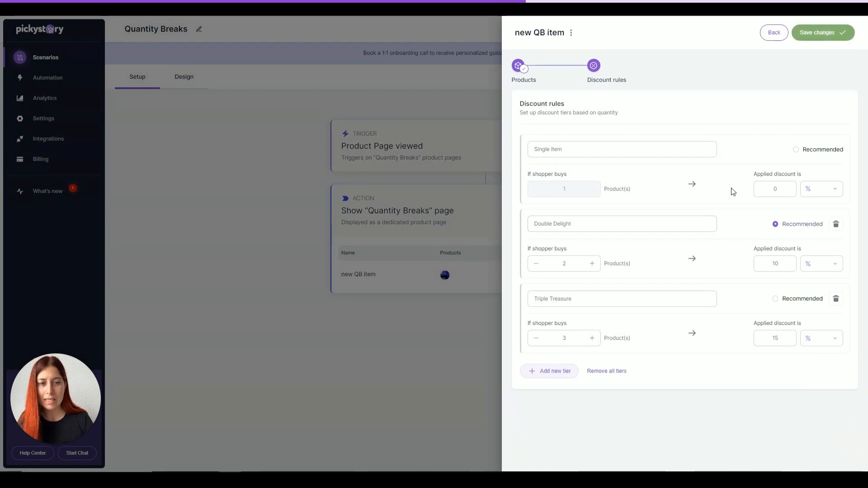
left_click(822, 33)
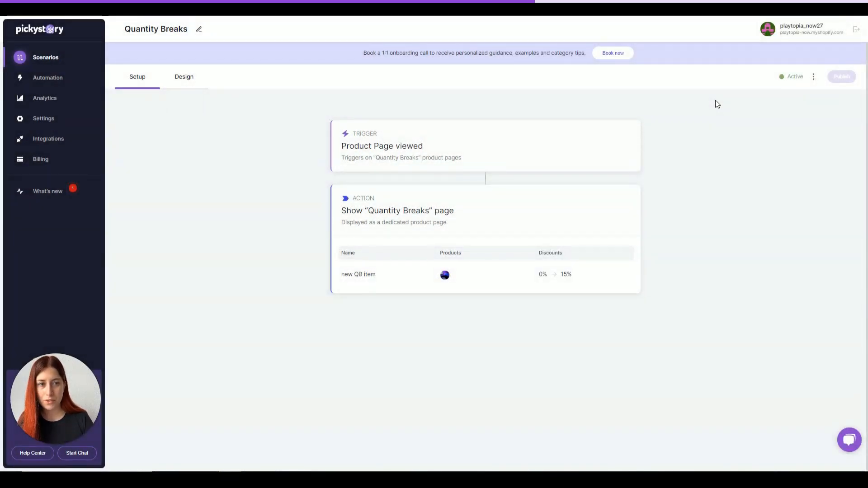
Reload the storefront Controller page showing Double Delight's Recommended badge at ₪108.00.
left_click(841, 76)
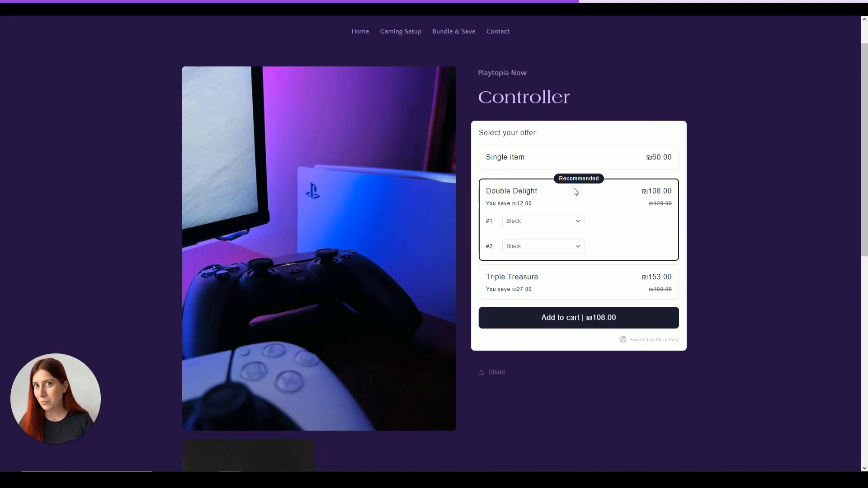
mouse_move(573, 189)
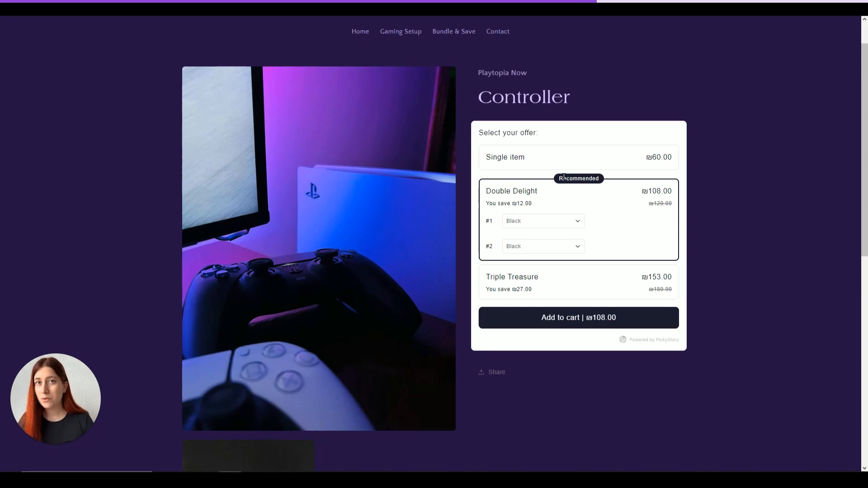
mouse_move(700, 198)
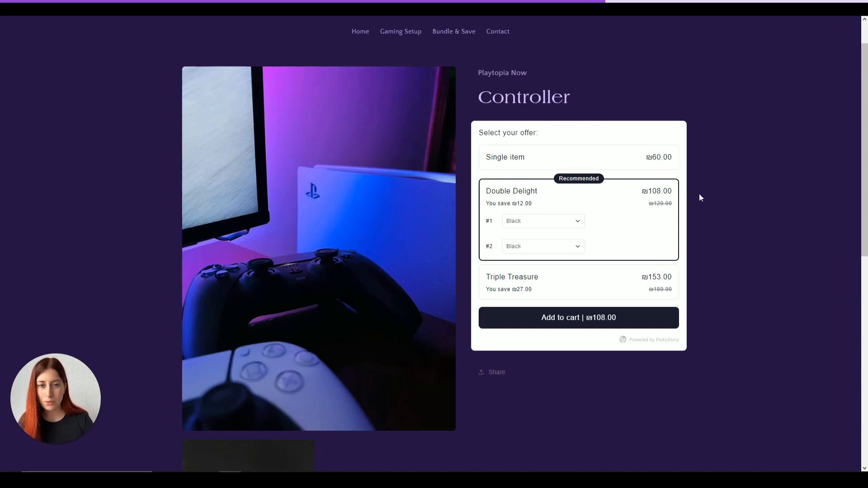
mouse_move(585, 128)
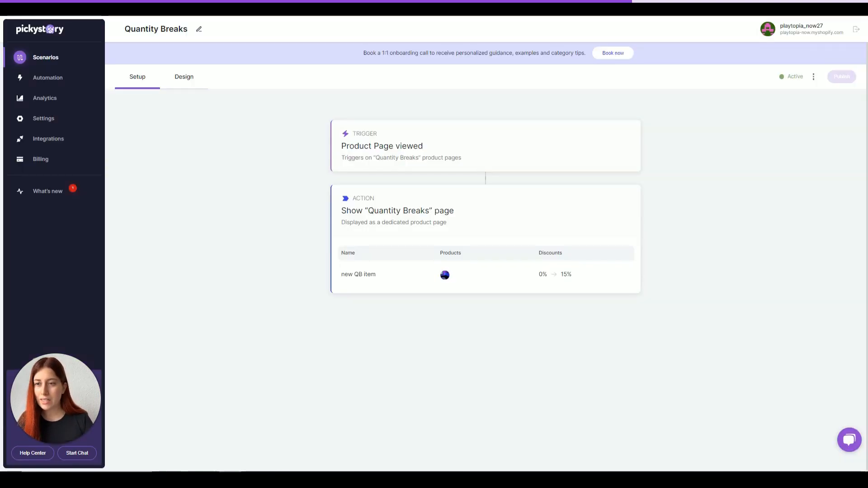
In the widget design settings, set the main background colour to dark purple #271545FF.
left_click(184, 76)
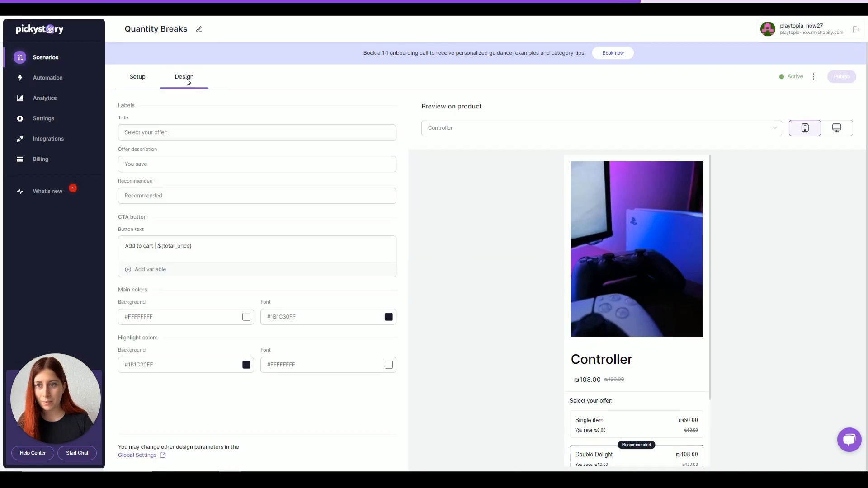
mouse_move(26, 173)
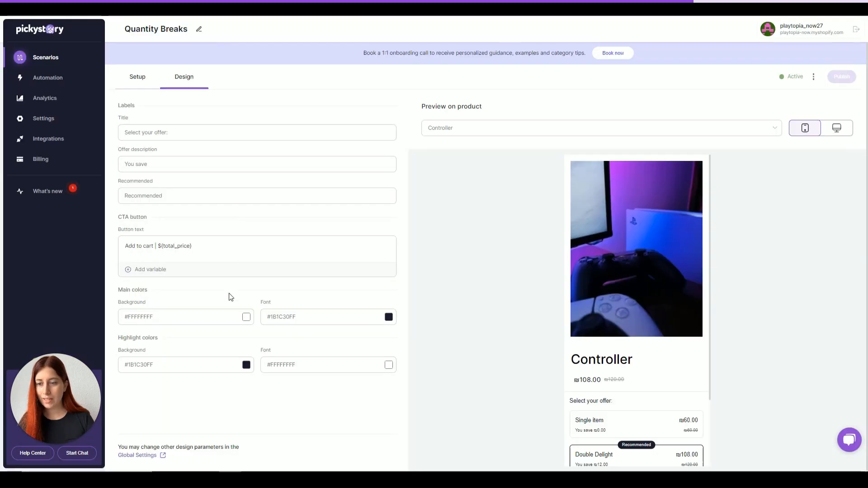
left_click(246, 364)
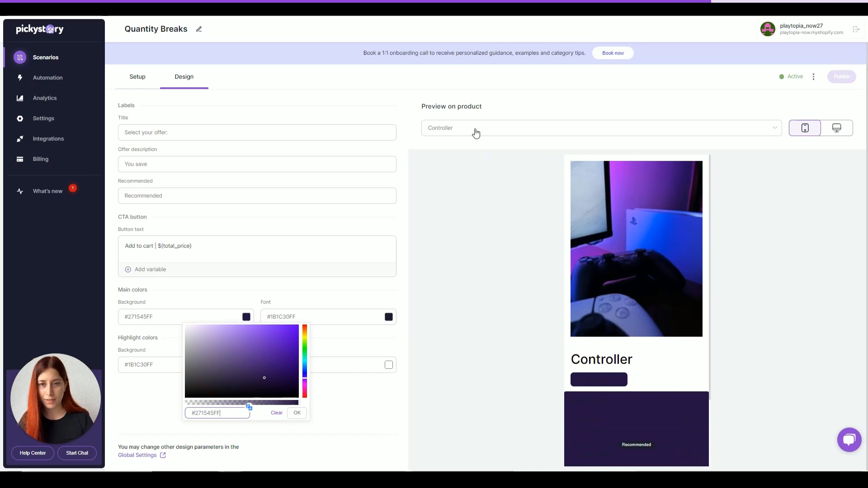
left_click(297, 413)
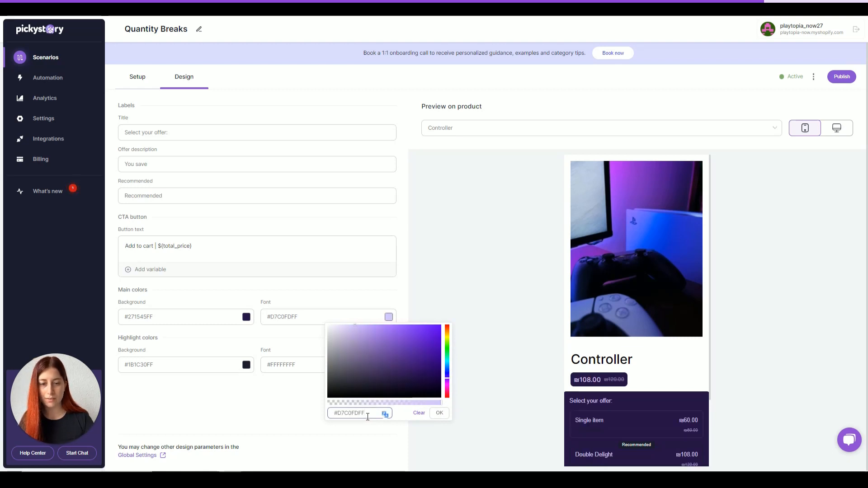
Set the main font colour to light lavender #D7C0FDFF and publish the design.
left_click(439, 413)
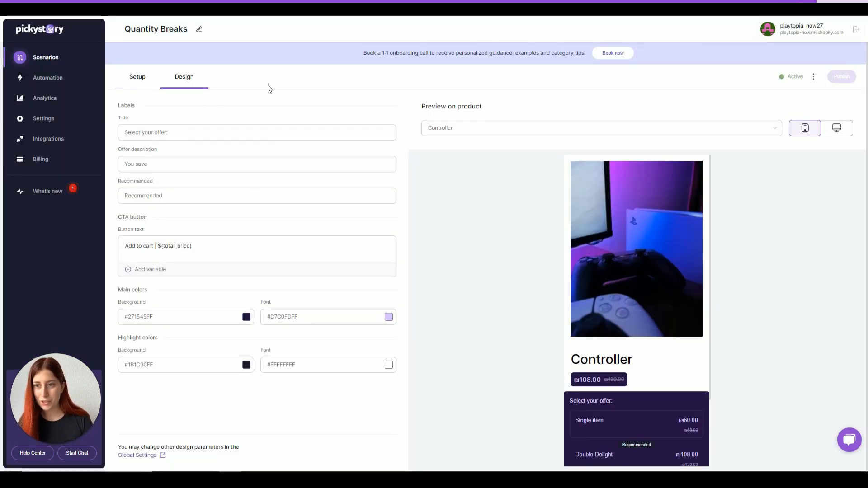
mouse_move(80, 125)
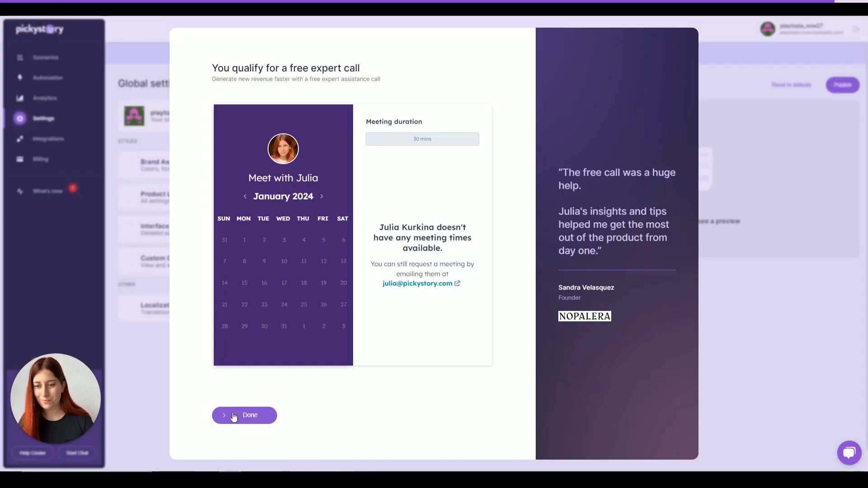
Go to Global settings and dismiss the free expert call offer.
left_click(245, 415)
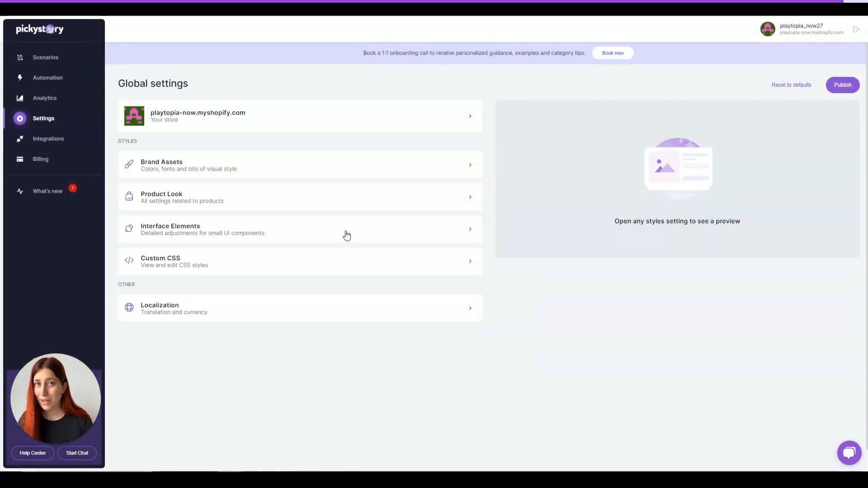